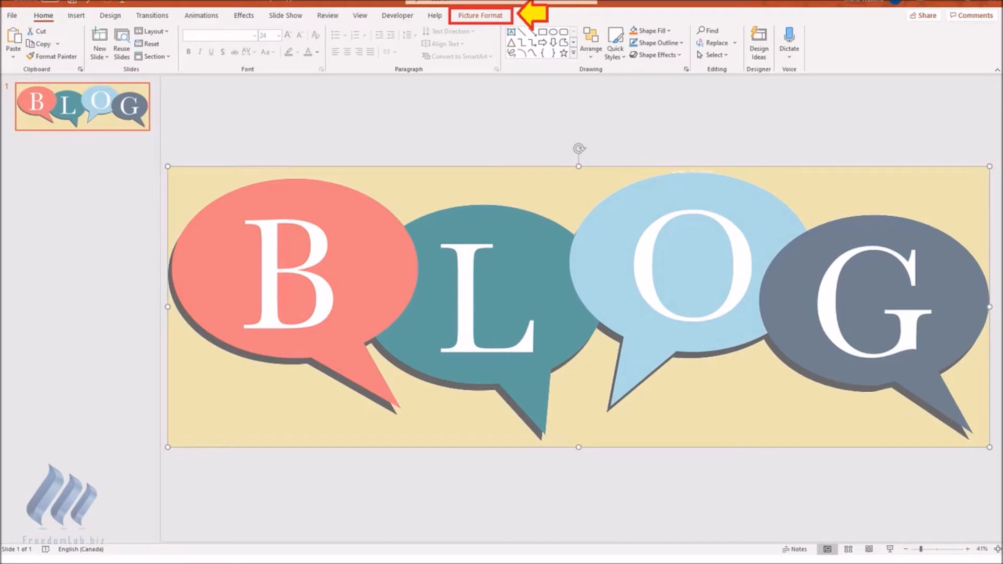
Step: Show the Picture Format ribbon tools for the selected BLOG speech-bubble image
{"action": "left_click", "coordinate": [88, 39]}
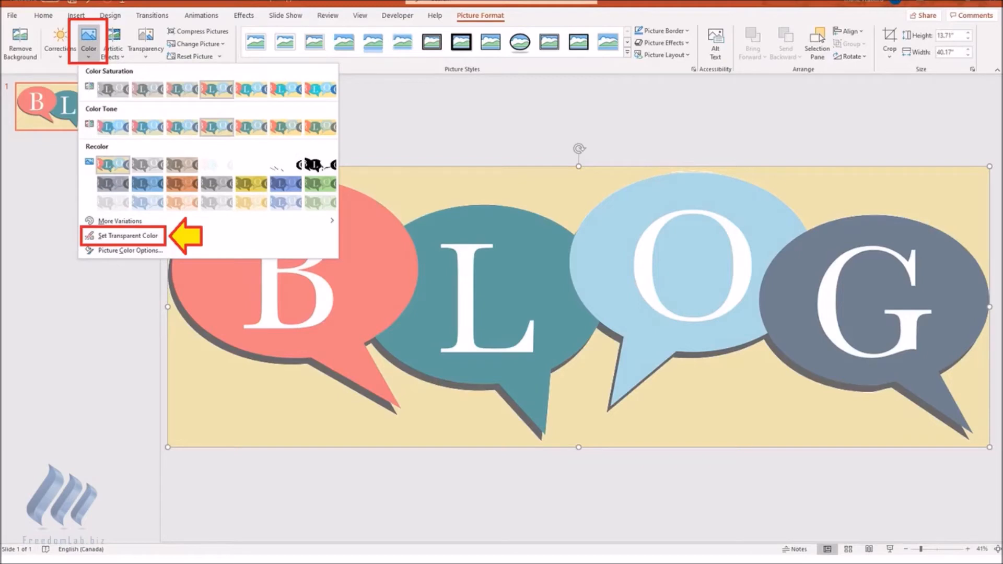
Step: Use Set Transparent Color on the beige background to reveal the white slide behind the bubbles
{"action": "left_click", "coordinate": [126, 236]}
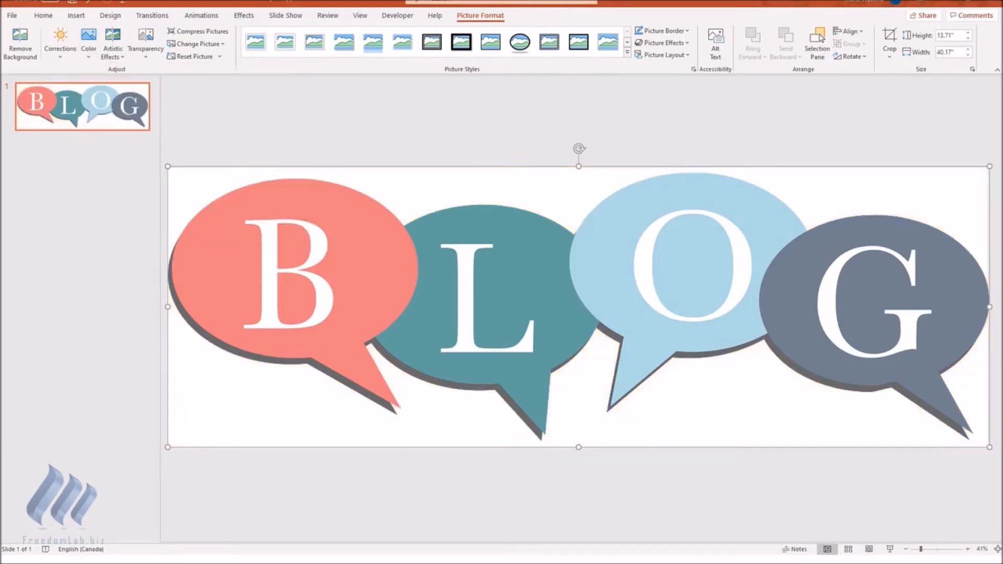